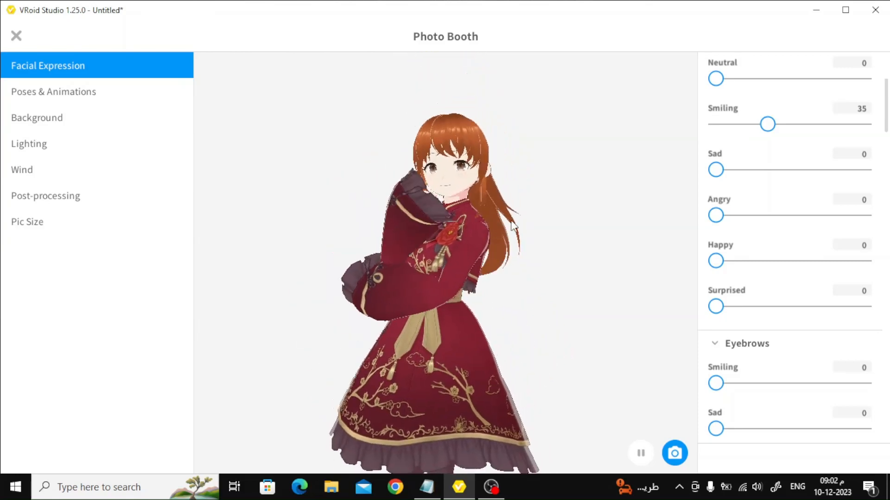
# Search Google for 'vroid studio' and reach the official vroid.com site
pyautogui.click(394, 486)
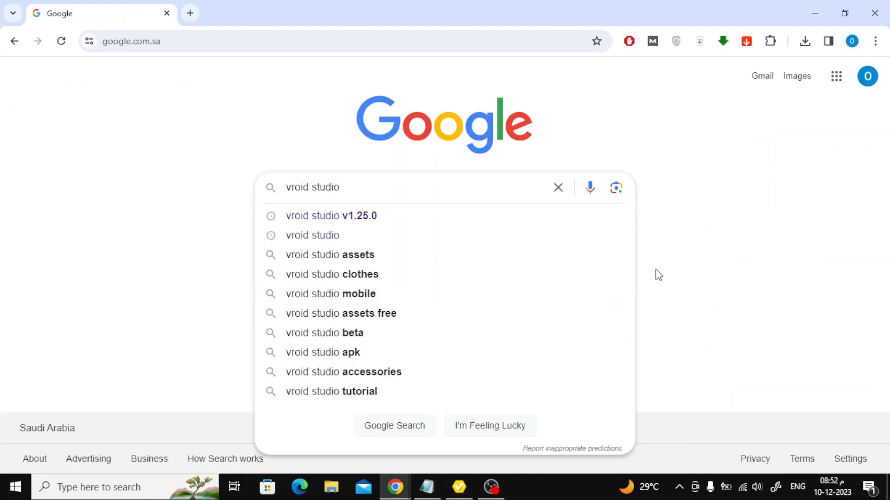
pyautogui.press('Return')
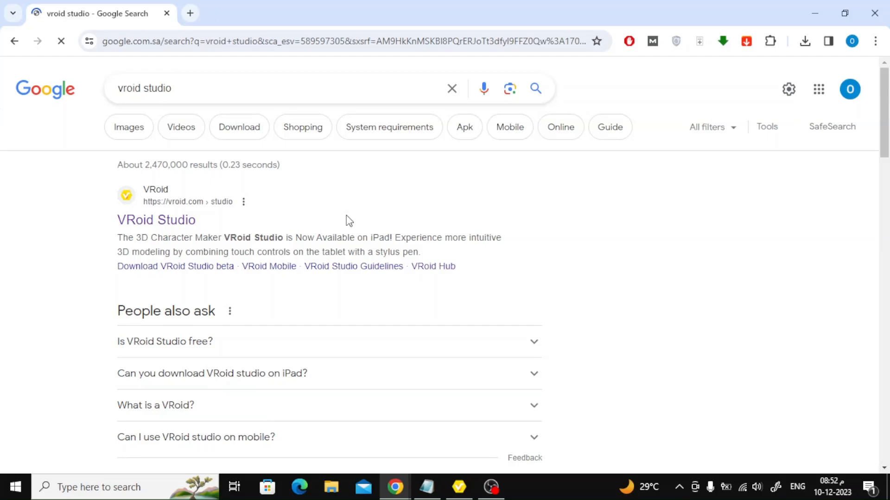
pyautogui.moveTo(165, 223)
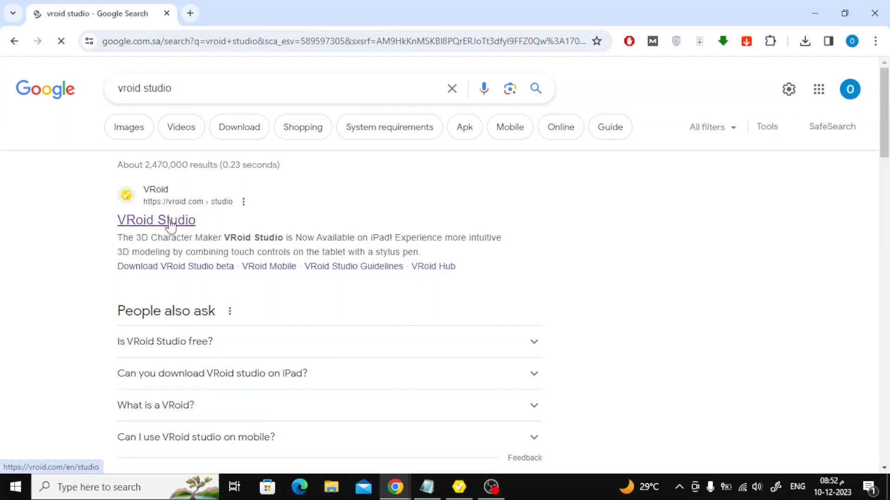
pyautogui.click(155, 220)
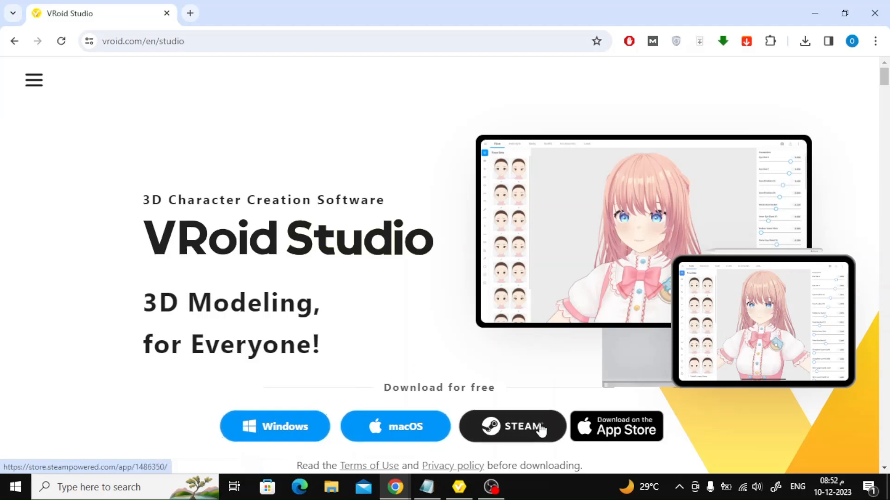
pyautogui.moveTo(321, 368)
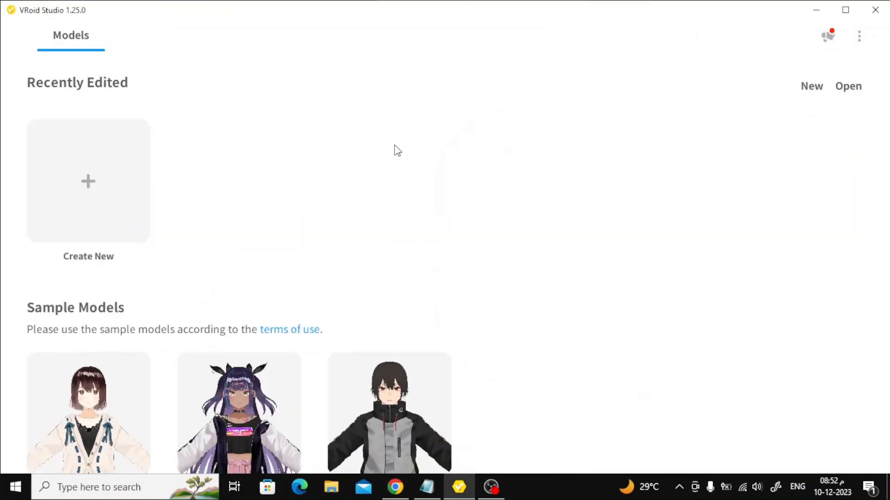
pyautogui.moveTo(174, 132)
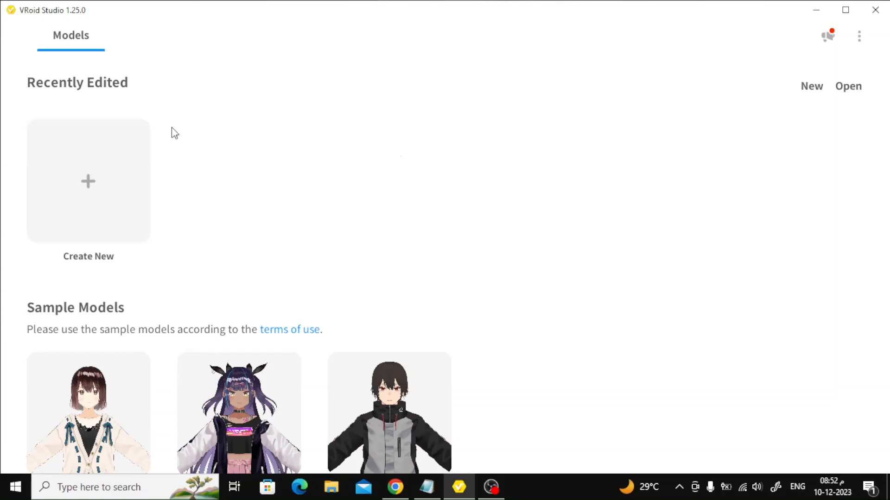
# Create a new model on the Fem base
pyautogui.click(88, 181)
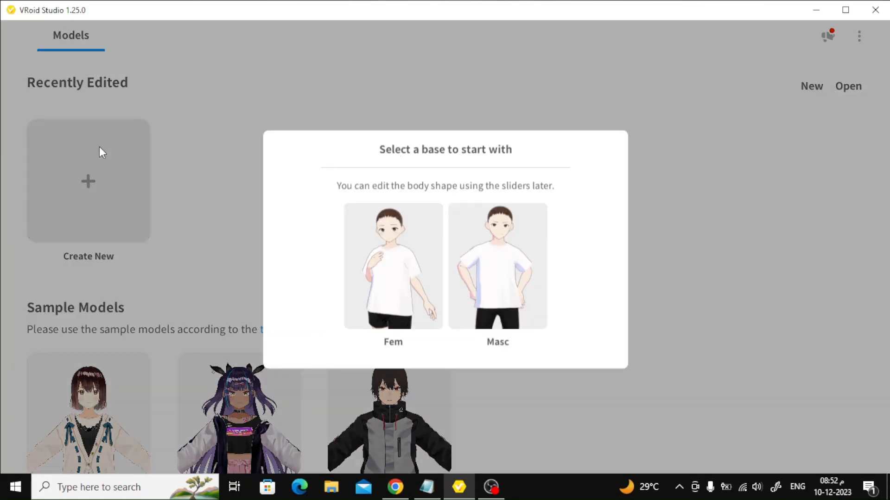
pyautogui.moveTo(414, 291)
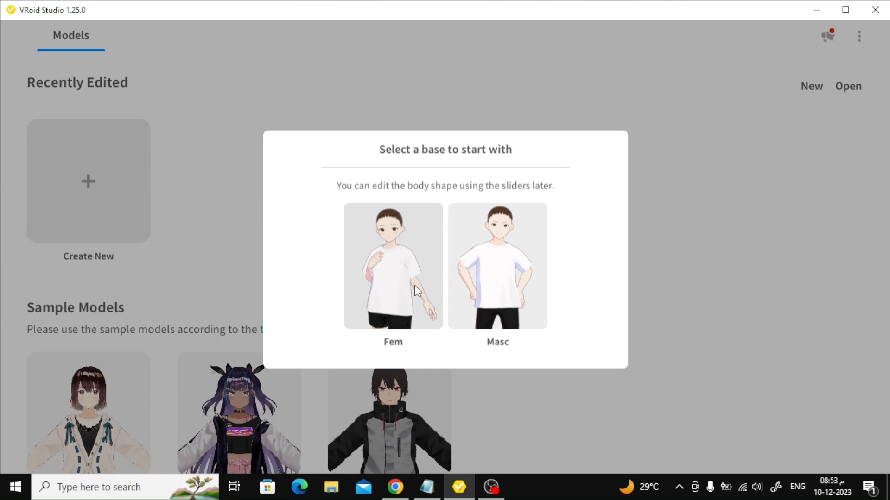
pyautogui.click(393, 265)
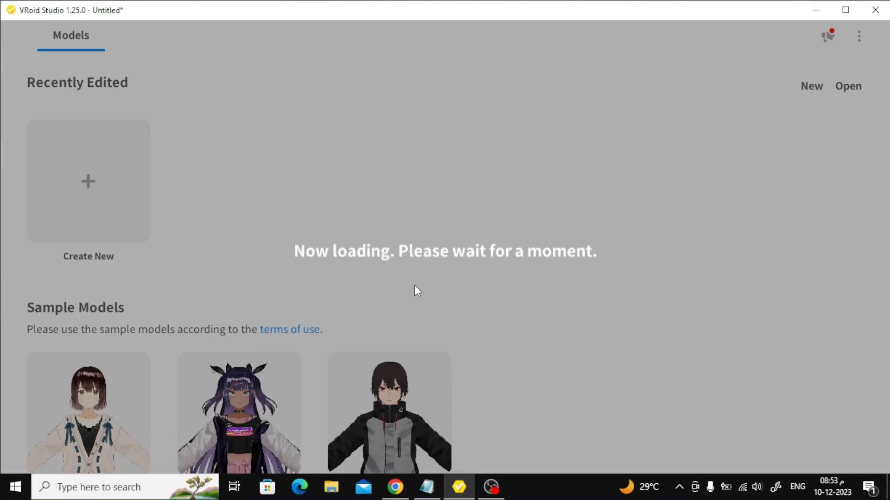
pyautogui.moveTo(459, 209)
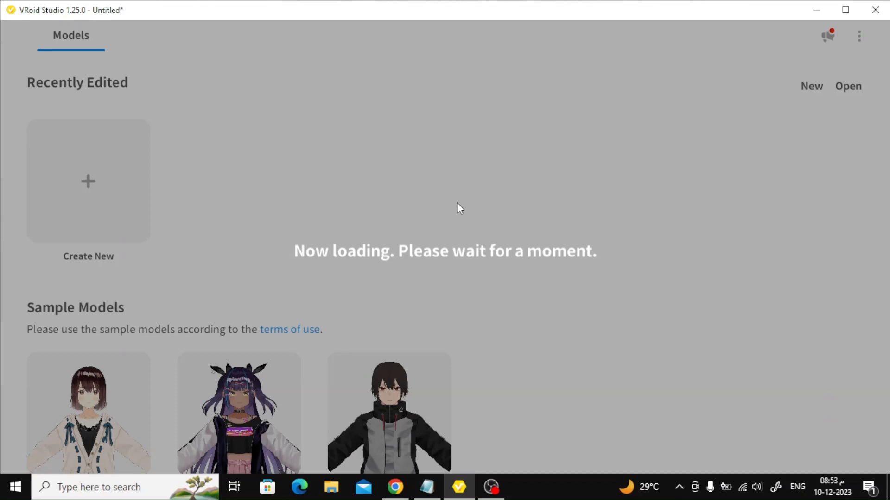
# Try face presets until one with Eye Size X 0.500 and Outer Eye Slant 0.650 is chosen
pyautogui.click(88, 180)
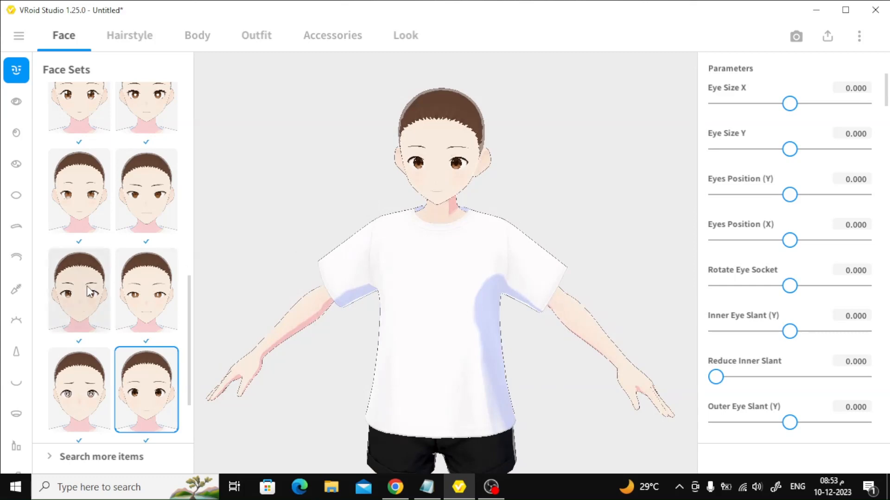
pyautogui.scroll(-3)
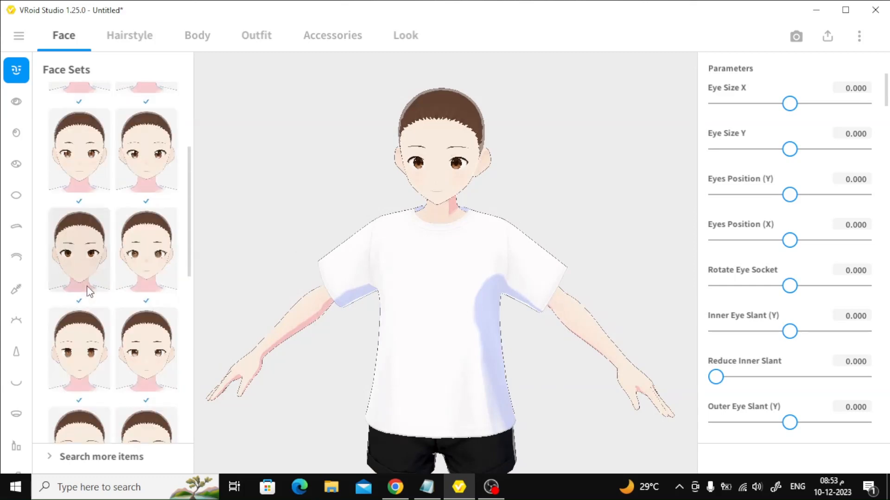
pyautogui.scroll(3)
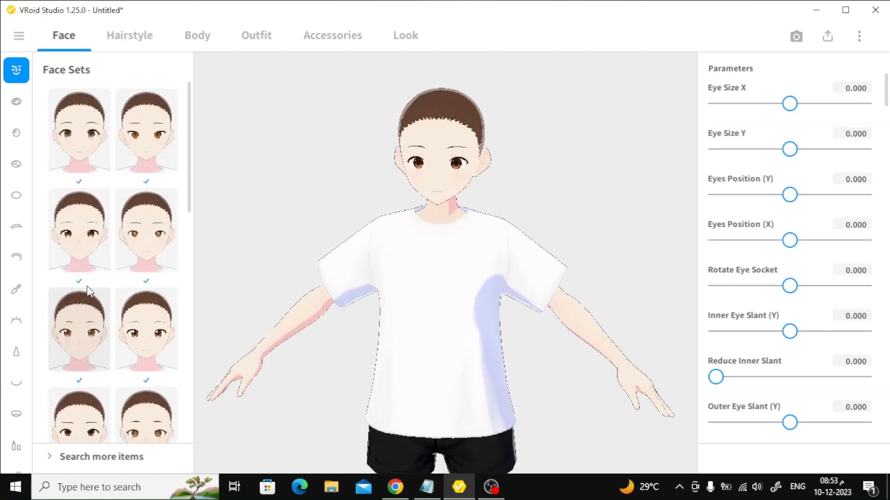
pyautogui.click(79, 231)
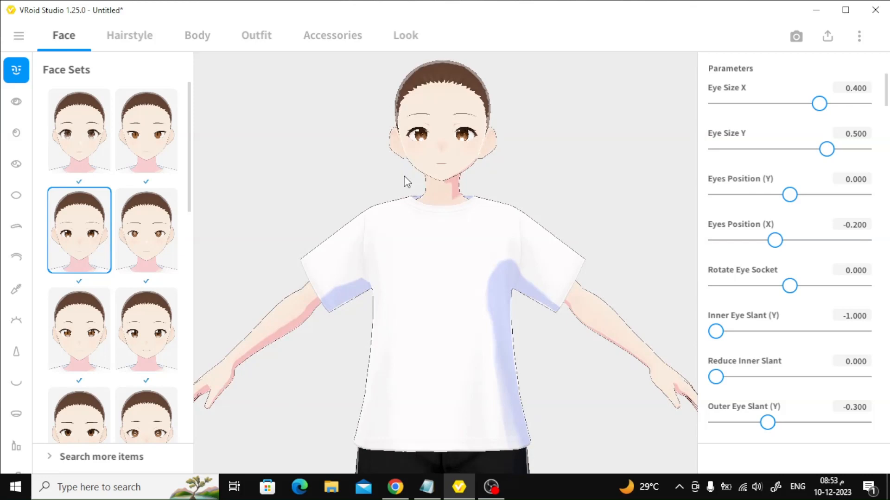
pyautogui.scroll(-3)
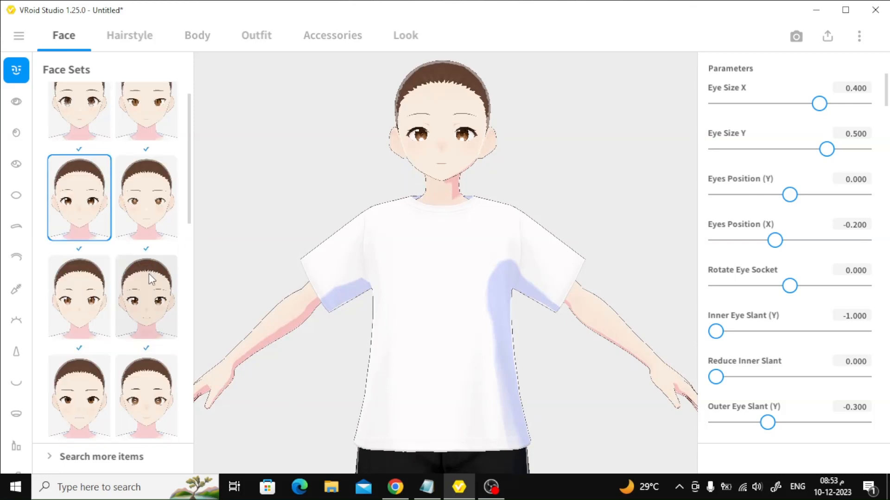
pyautogui.click(145, 297)
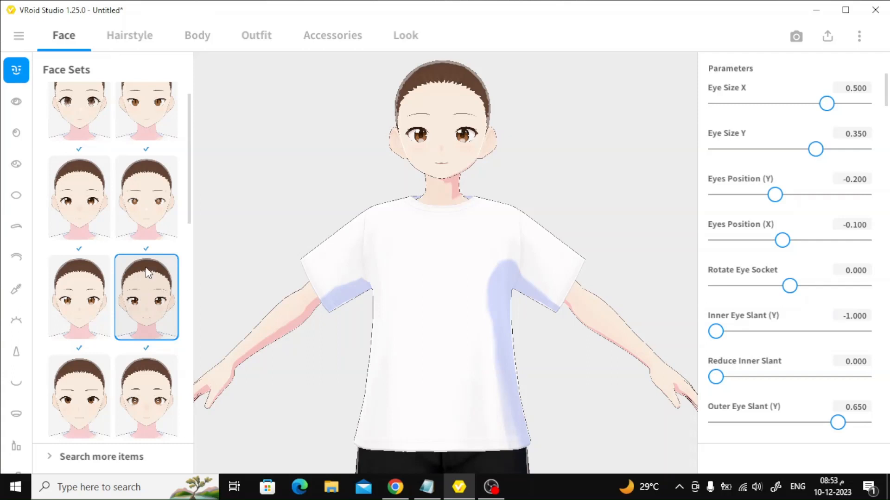
pyautogui.moveTo(16, 102)
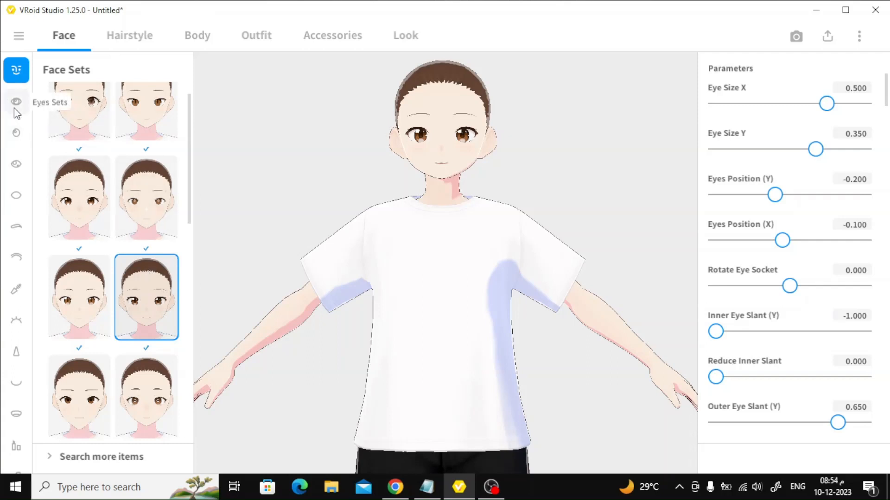
# Give the avatar the large glossy brown eye preset after browsing highlights and eyebrows
pyautogui.click(16, 102)
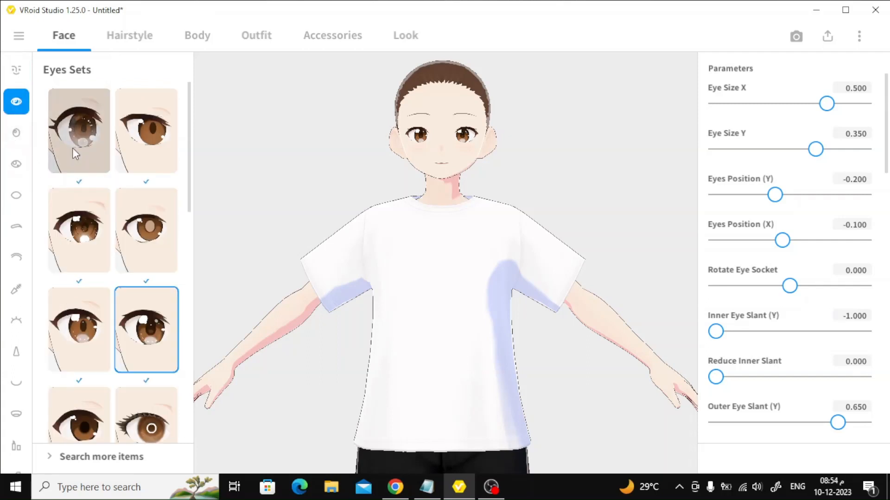
pyautogui.click(79, 231)
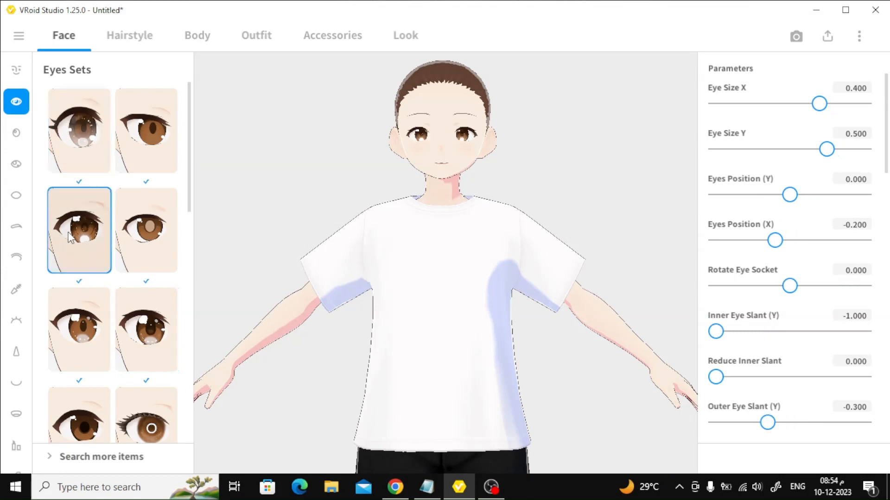
pyautogui.click(79, 330)
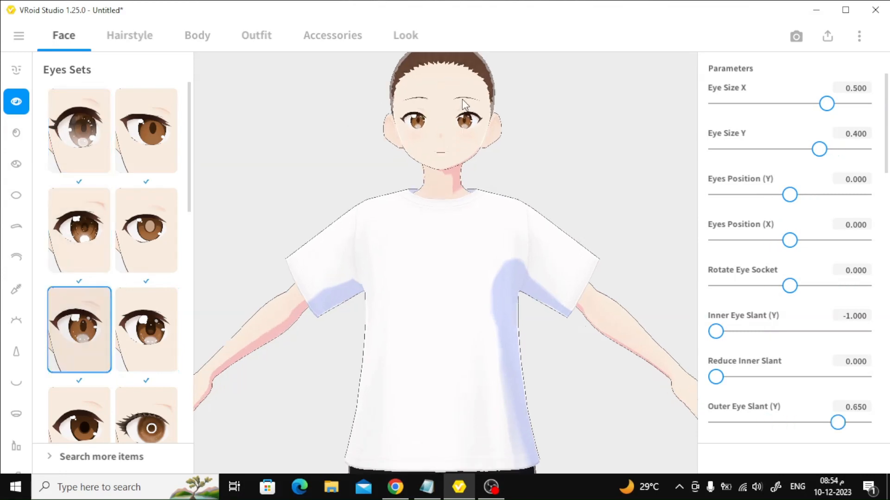
pyautogui.click(78, 131)
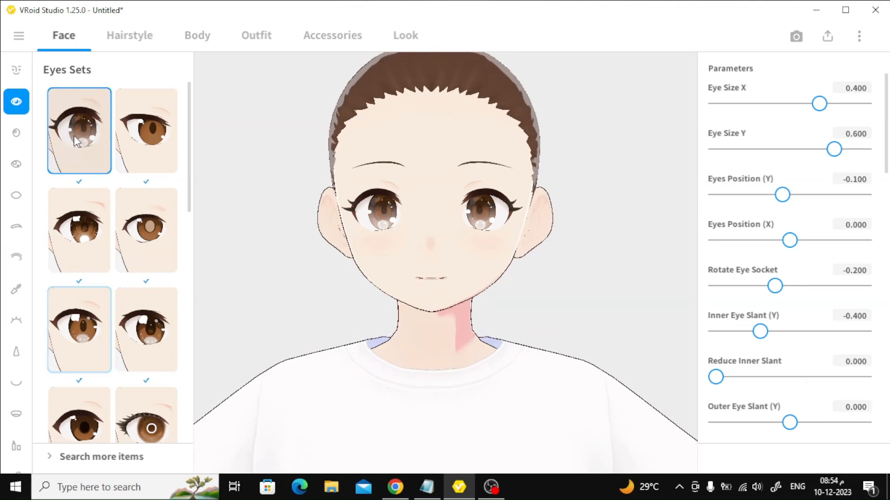
pyautogui.click(16, 165)
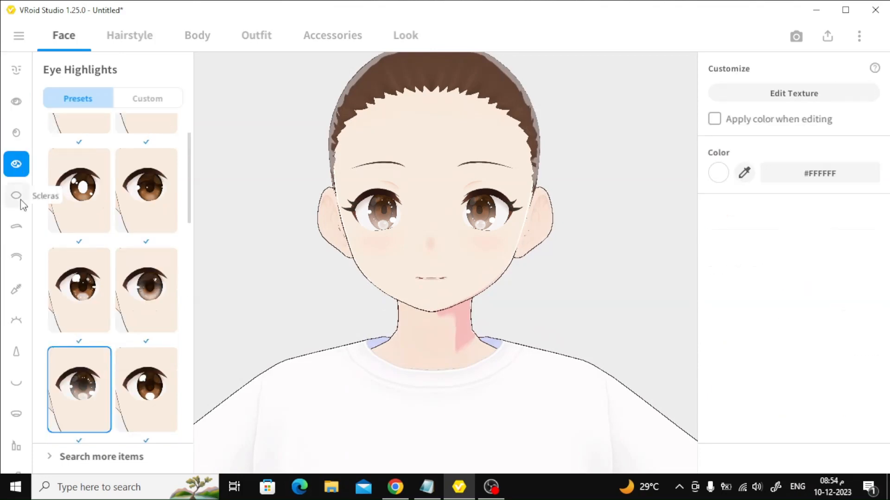
pyautogui.click(15, 226)
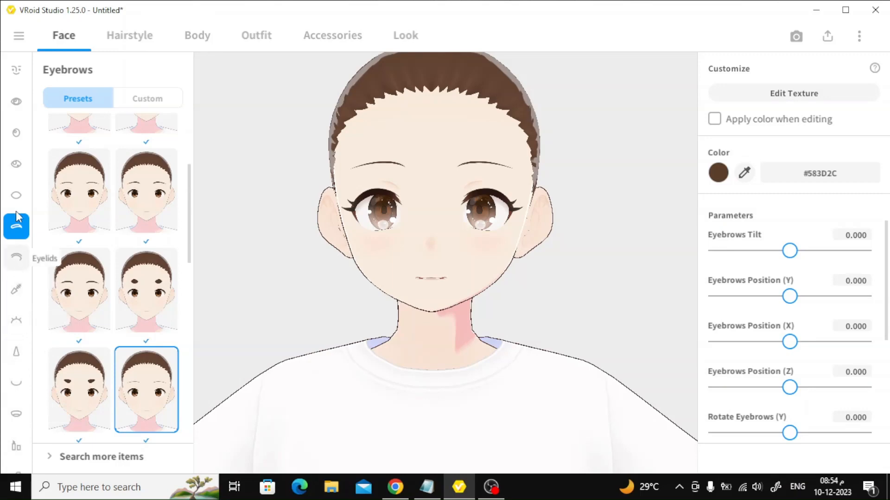
pyautogui.click(129, 35)
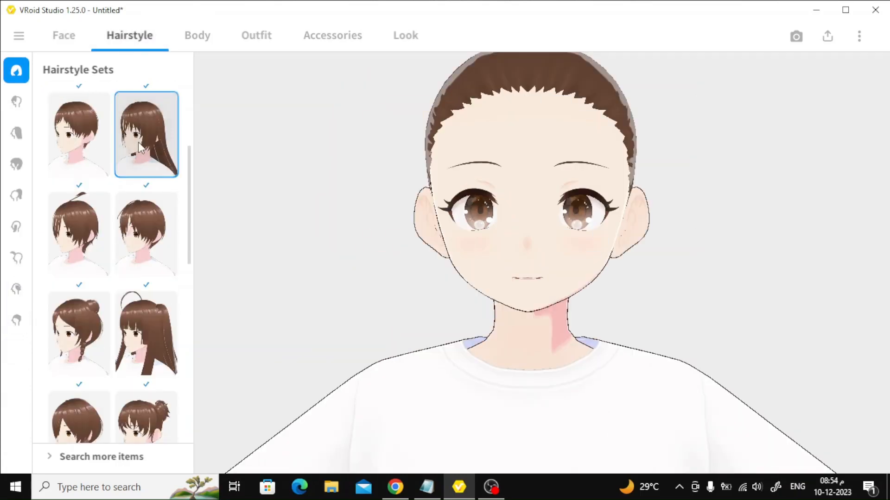
# Apply the long ponytail hairstyle and colour it auburn (#B85B2D)
pyautogui.click(146, 136)
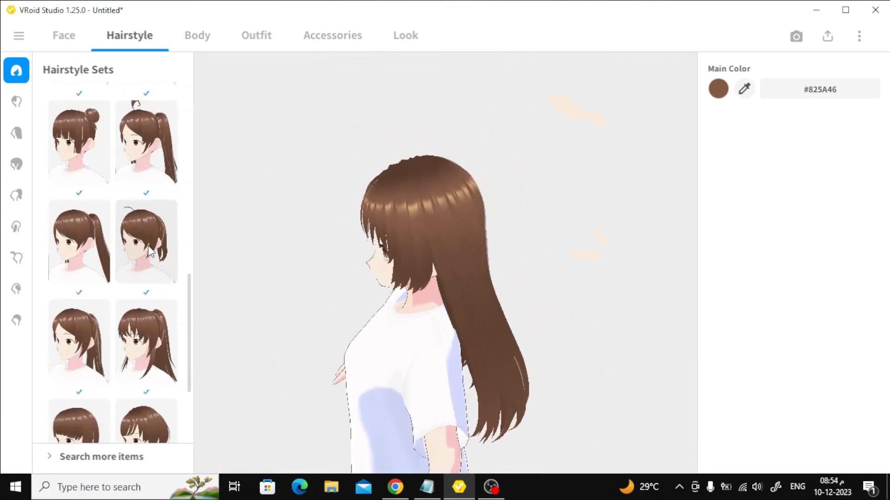
pyautogui.click(145, 310)
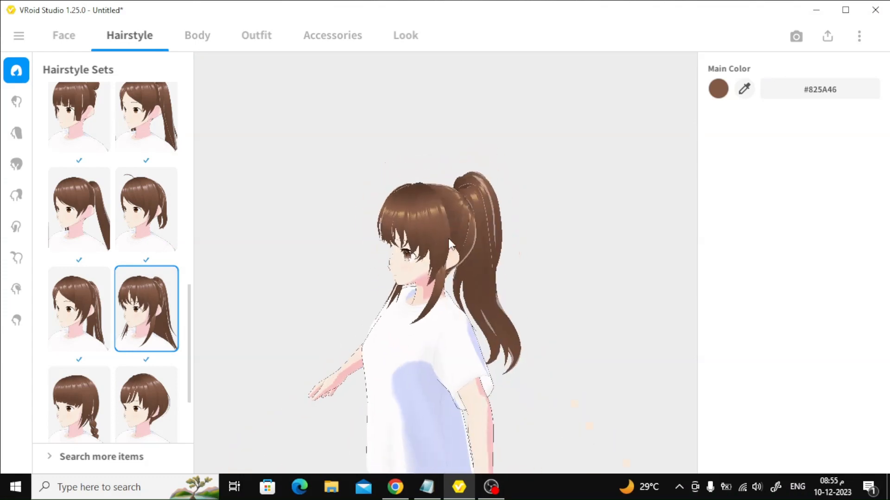
pyautogui.click(717, 89)
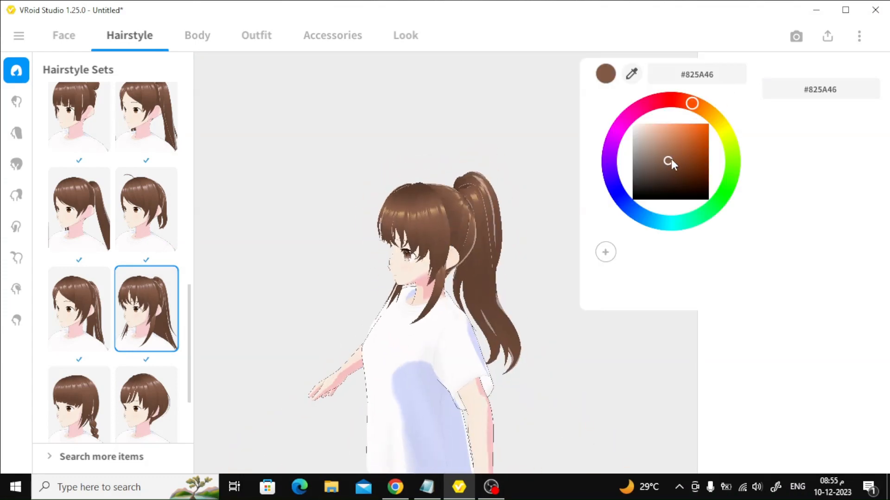
pyautogui.click(691, 144)
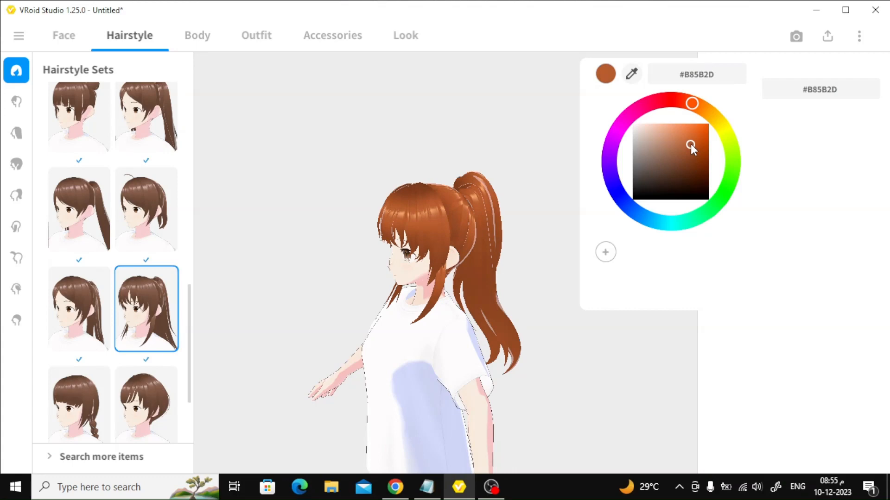
pyautogui.click(256, 35)
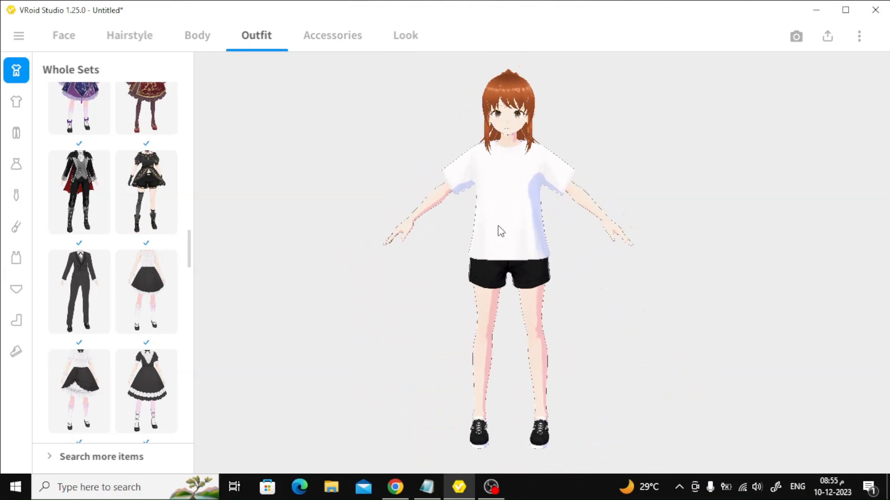
# Dress the avatar in the red embroidered dress set, after trying the black gothic set
pyautogui.click(146, 290)
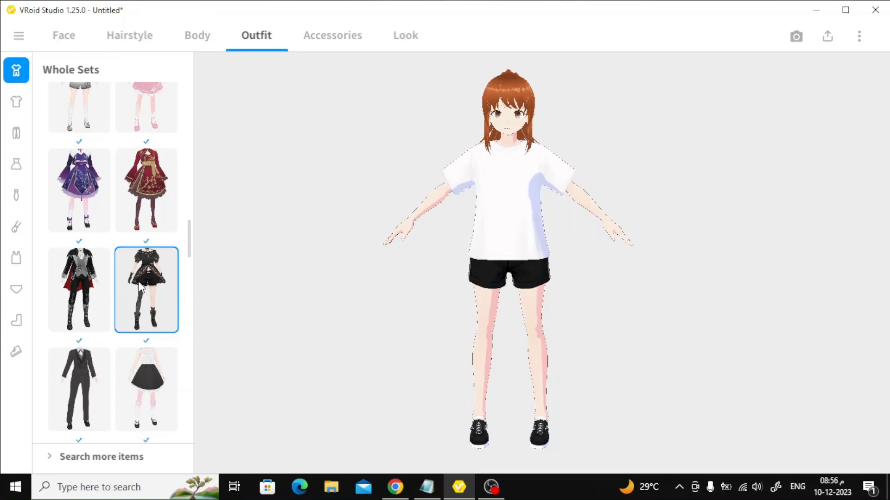
pyautogui.scroll(3)
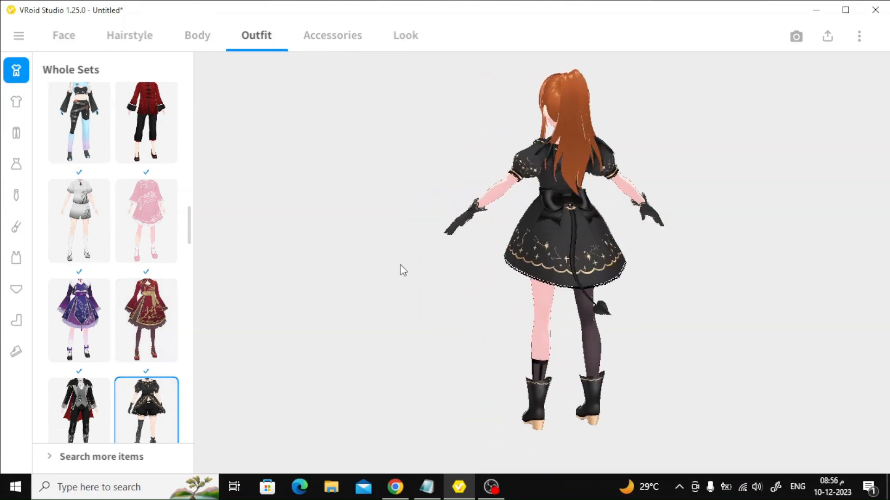
pyautogui.click(146, 320)
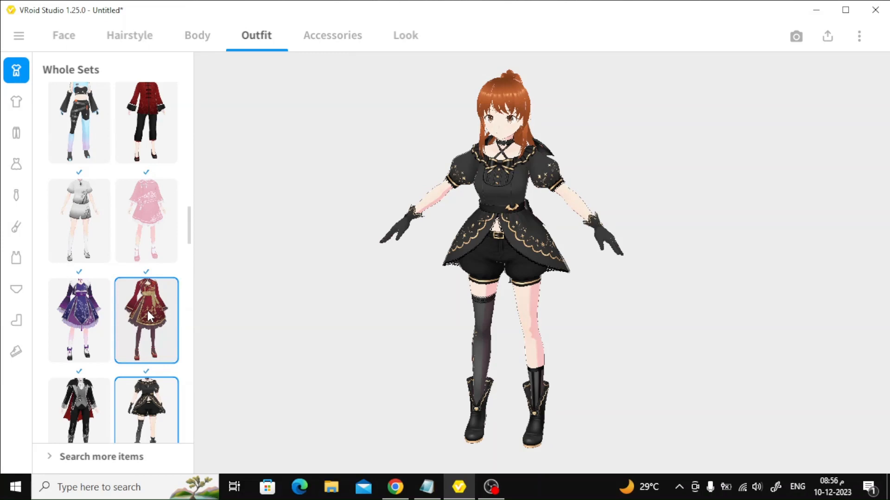
pyautogui.click(146, 321)
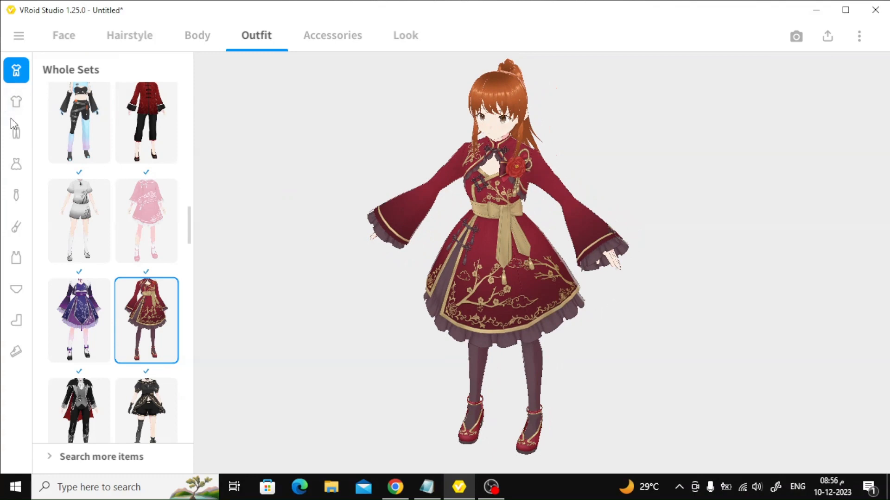
pyautogui.moveTo(16, 163)
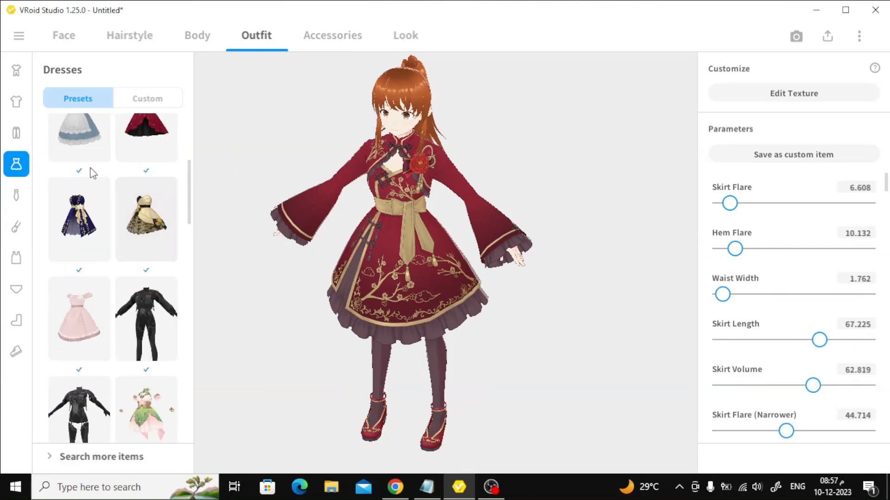
# Add the purple bow neck accessory at the dress collar
pyautogui.click(16, 196)
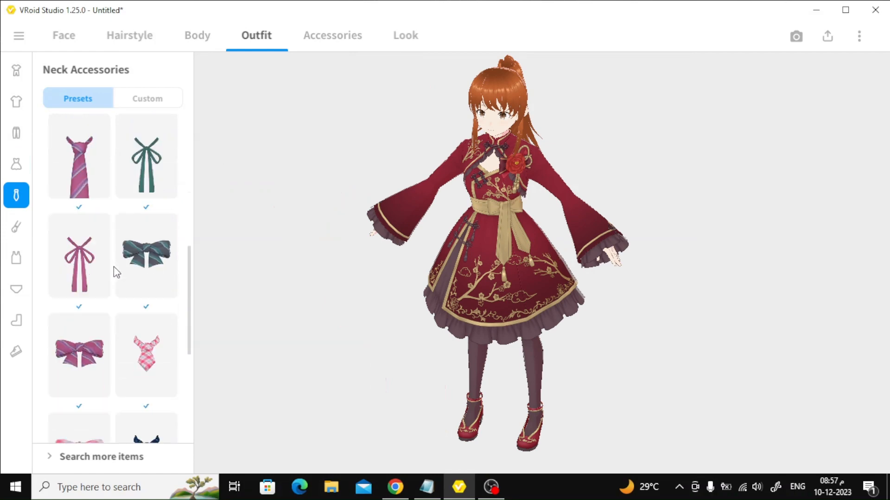
pyautogui.click(78, 256)
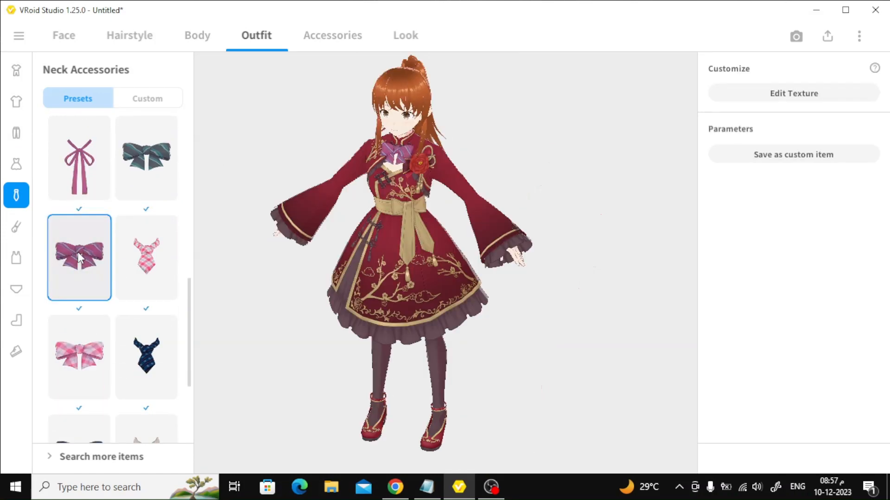
pyautogui.moveTo(16, 259)
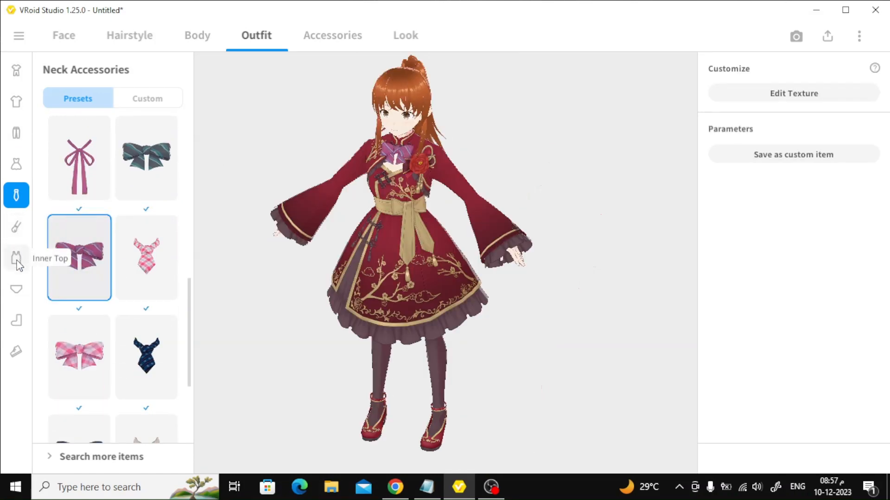
pyautogui.click(16, 69)
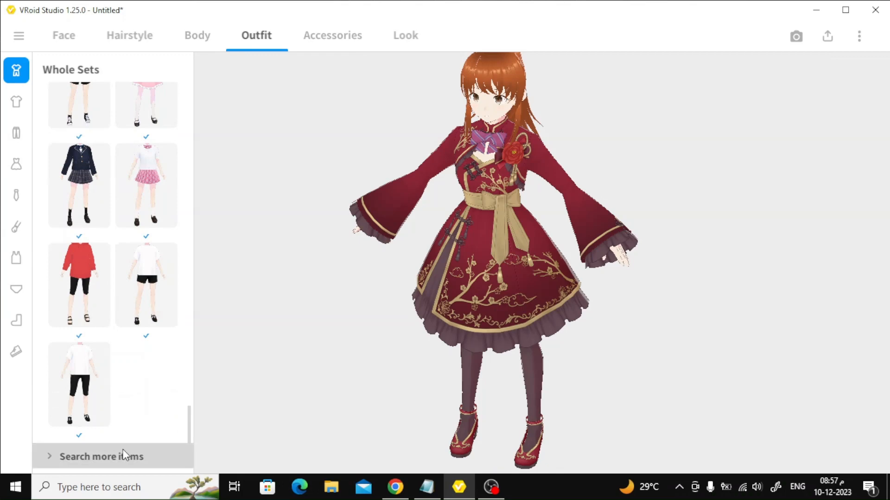
# Browse the BOOTH store's 953 VRoid outfit set results
pyautogui.click(100, 456)
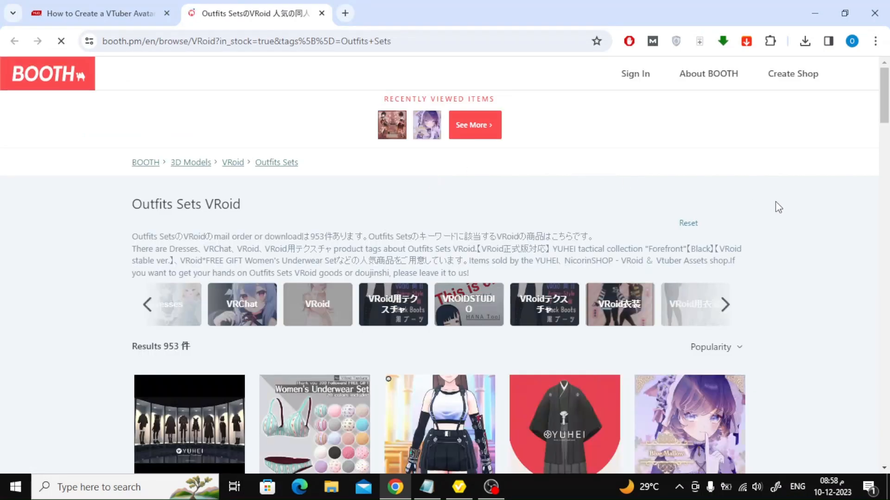
pyautogui.scroll(-3)
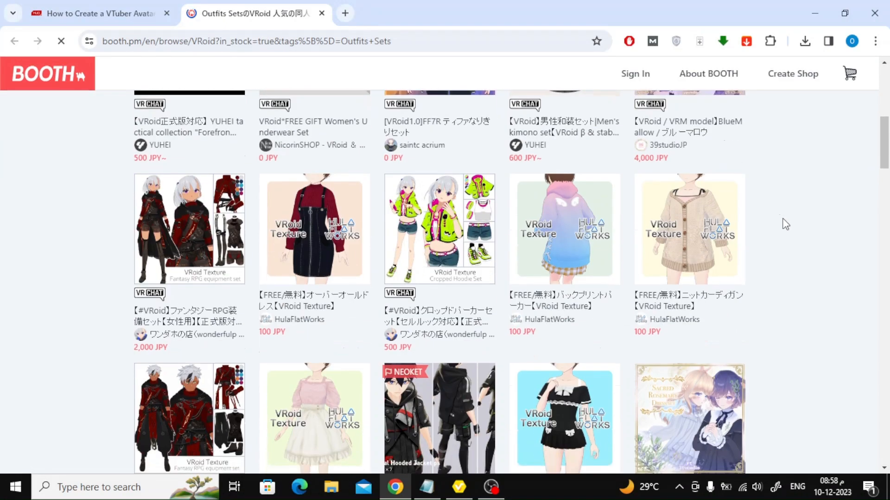
pyautogui.scroll(-3)
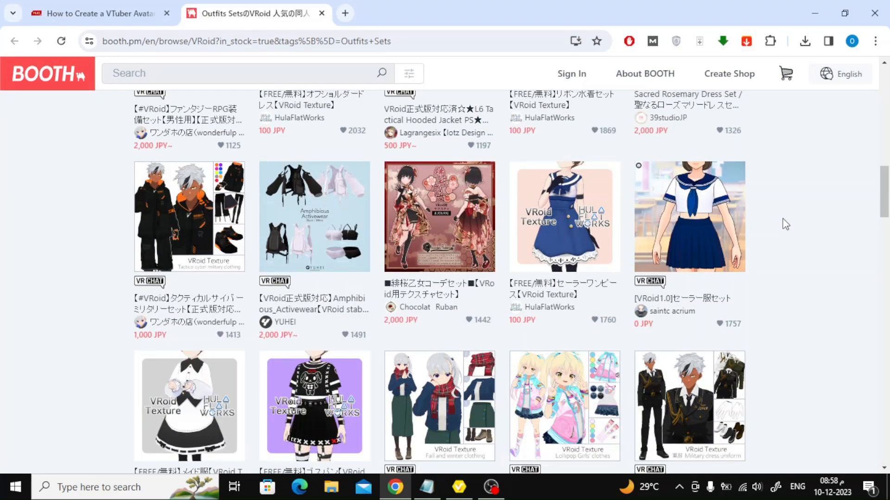
pyautogui.scroll(-3)
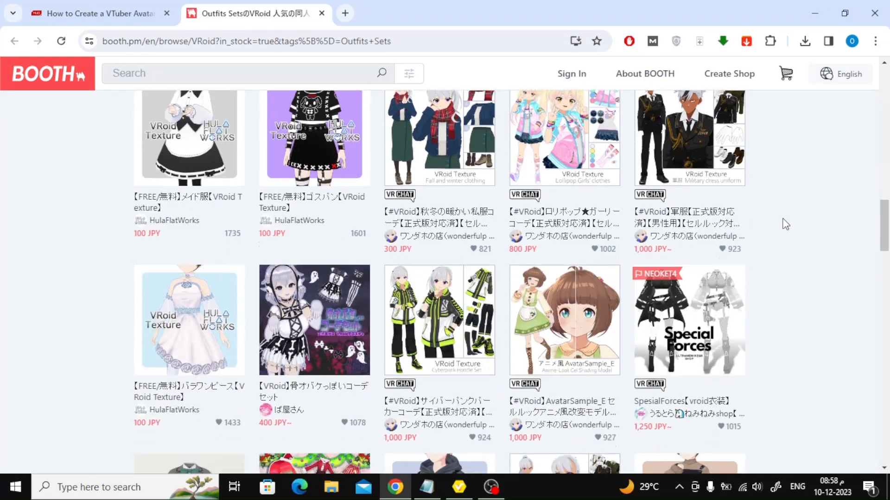
pyautogui.scroll(-3)
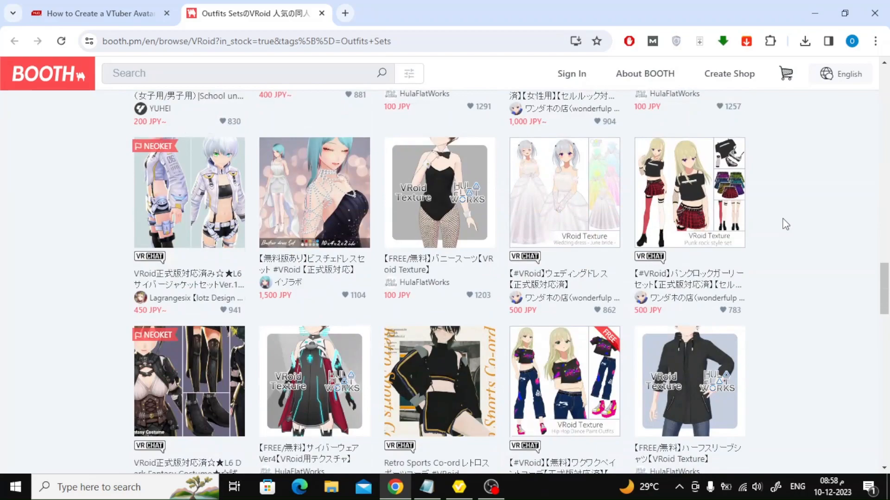
pyautogui.scroll(-3)
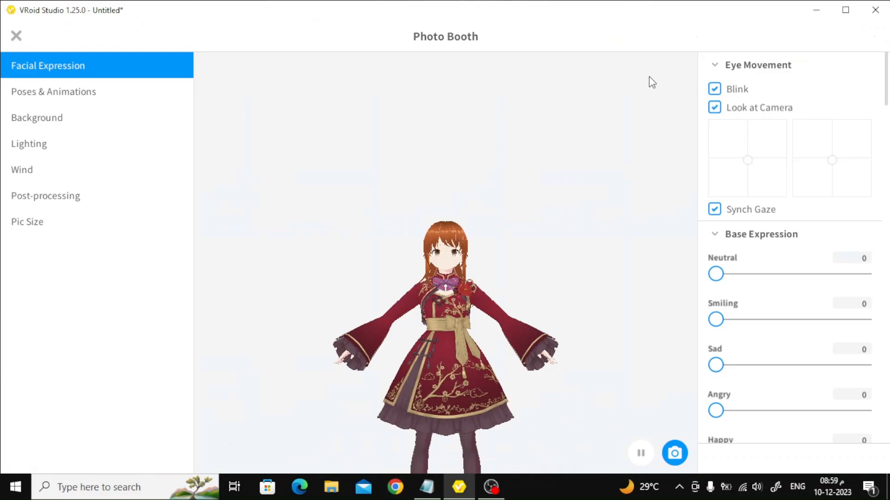
pyautogui.moveTo(559, 279)
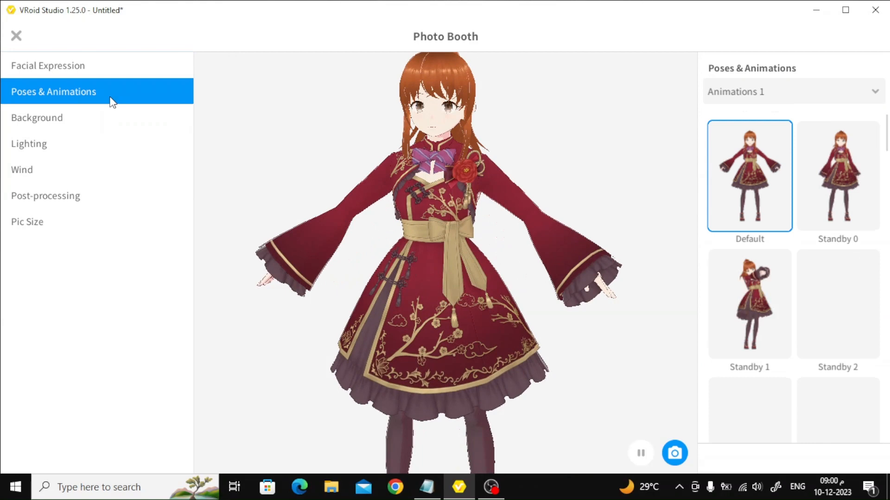
# Preview the Standby 5 and Standby 8 poses on the avatar in Photo Booth
pyautogui.click(748, 304)
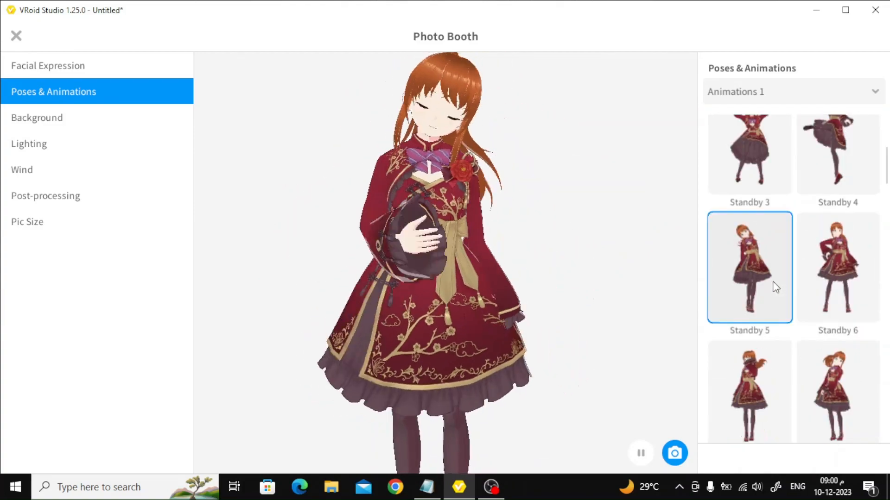
pyautogui.scroll(-3)
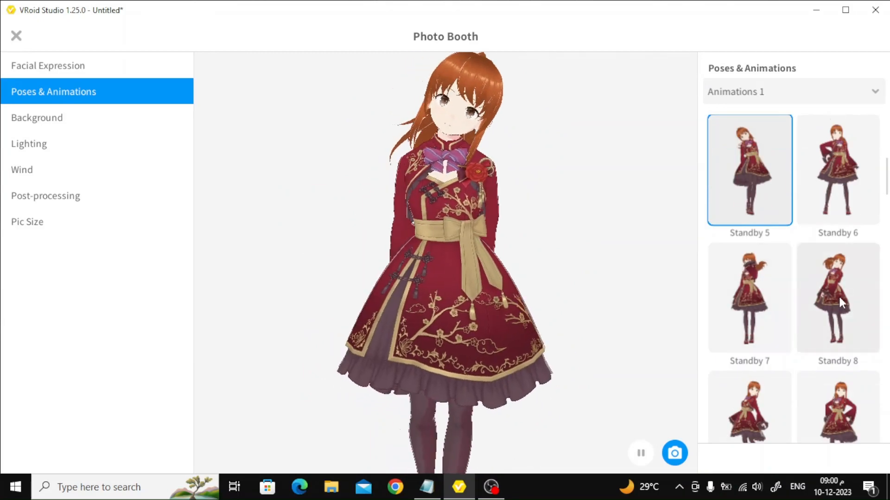
pyautogui.click(15, 36)
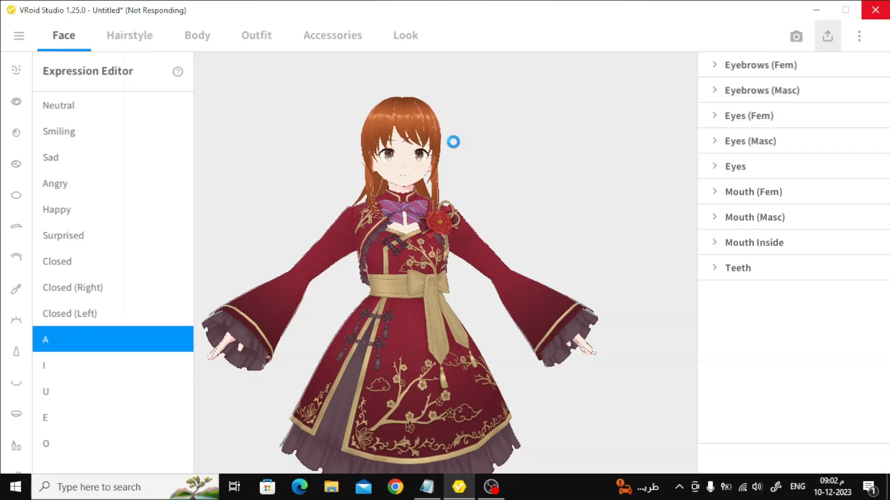
# Export the avatar as bestg.vrm in Documents with title and creator 'bestg'
pyautogui.click(827, 36)
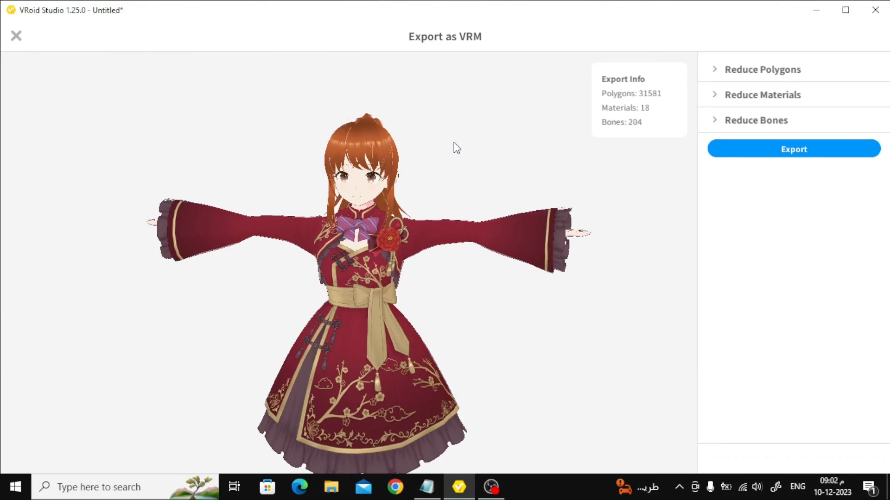
pyautogui.click(792, 149)
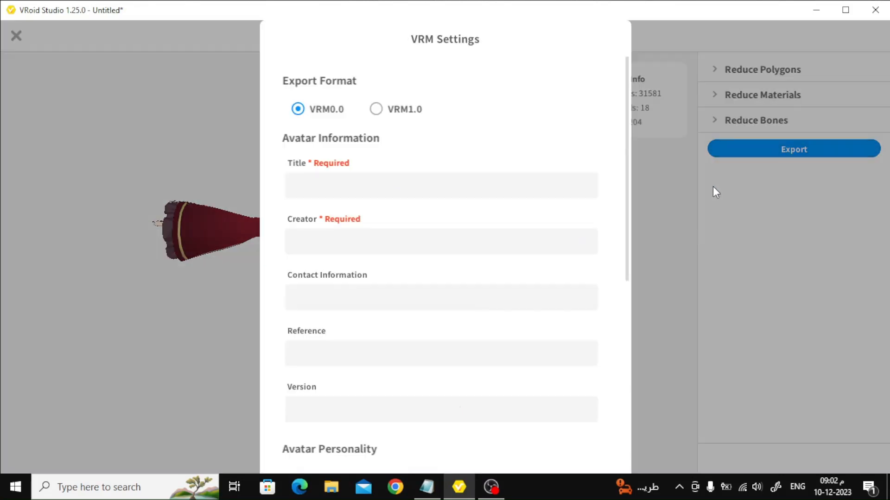
pyautogui.click(441, 186)
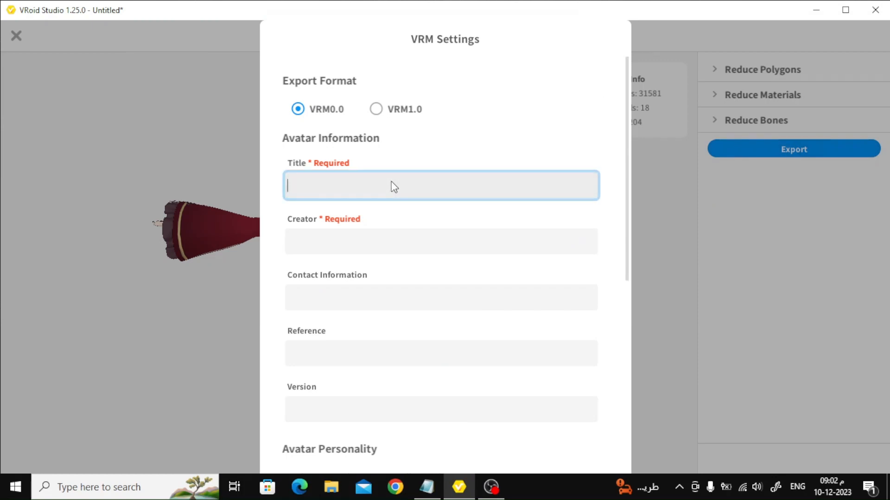
pyautogui.write('bestg')
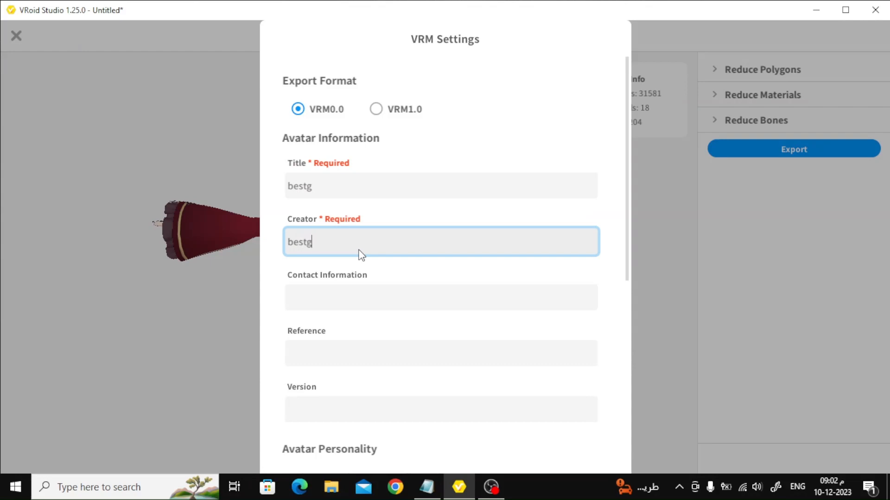
pyautogui.scroll(-3)
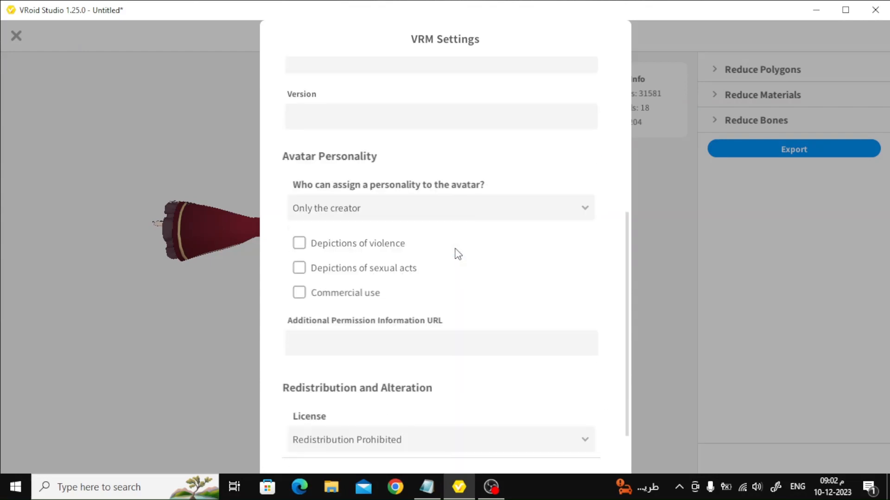
pyautogui.scroll(-3)
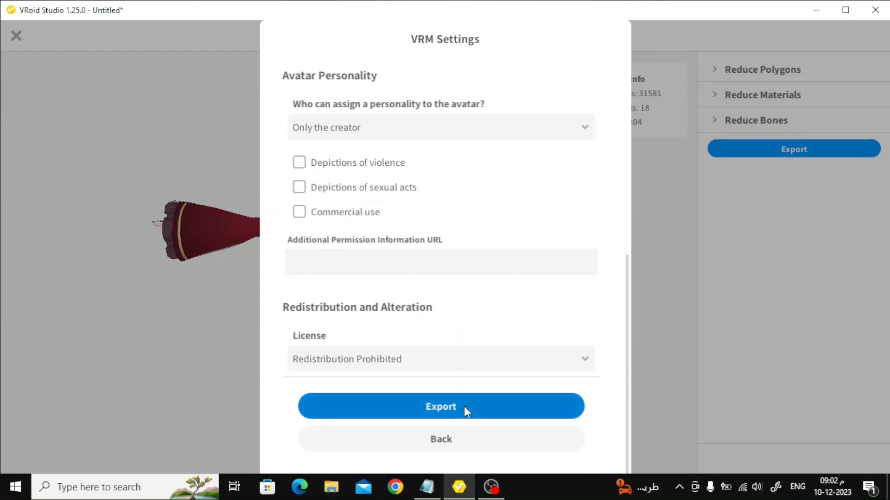
pyautogui.moveTo(482, 307)
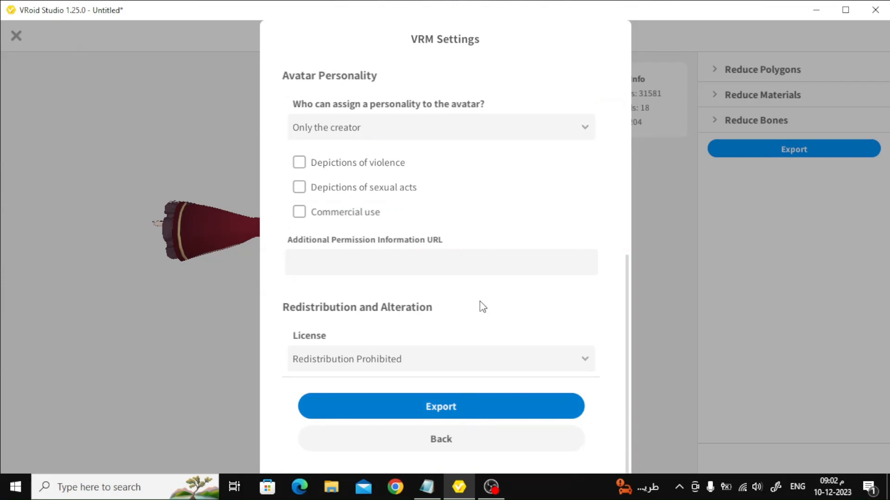
pyautogui.click(441, 406)
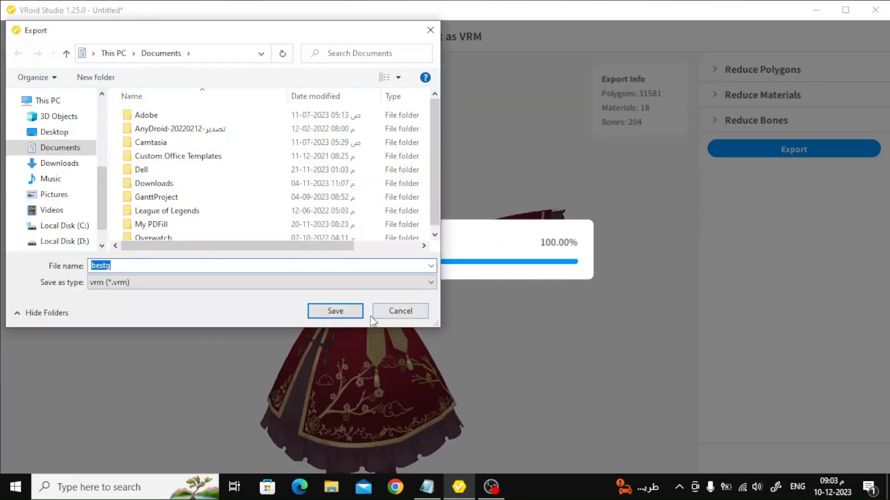
pyautogui.click(335, 312)
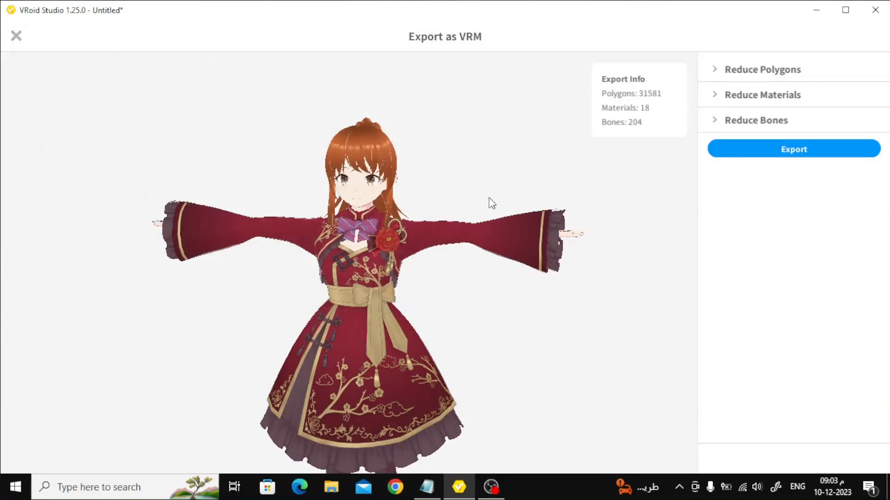